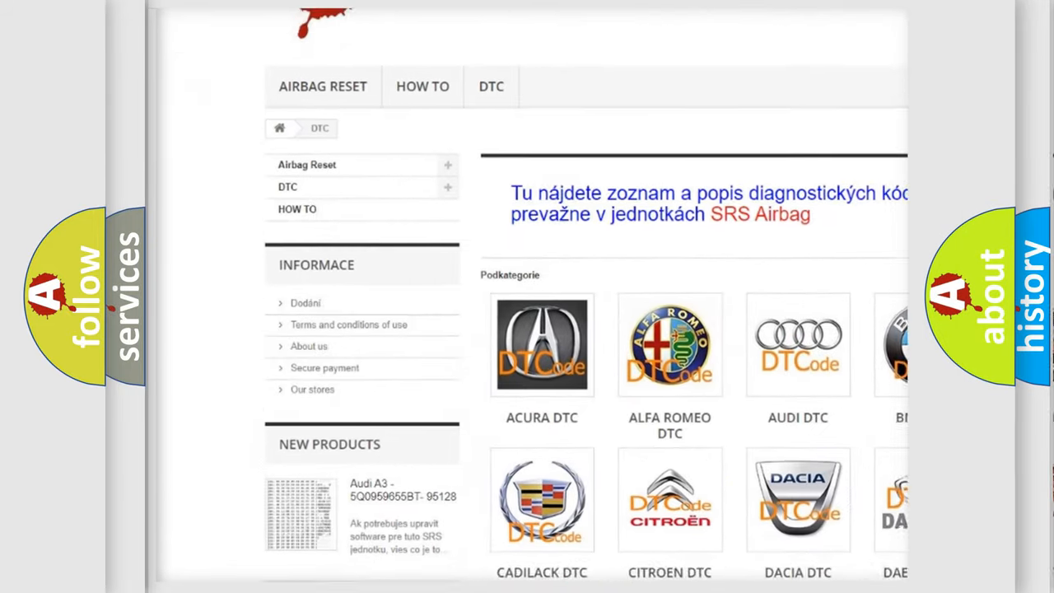
{"action": "scroll", "scroll_direction": "down", "scroll_amount": 3}
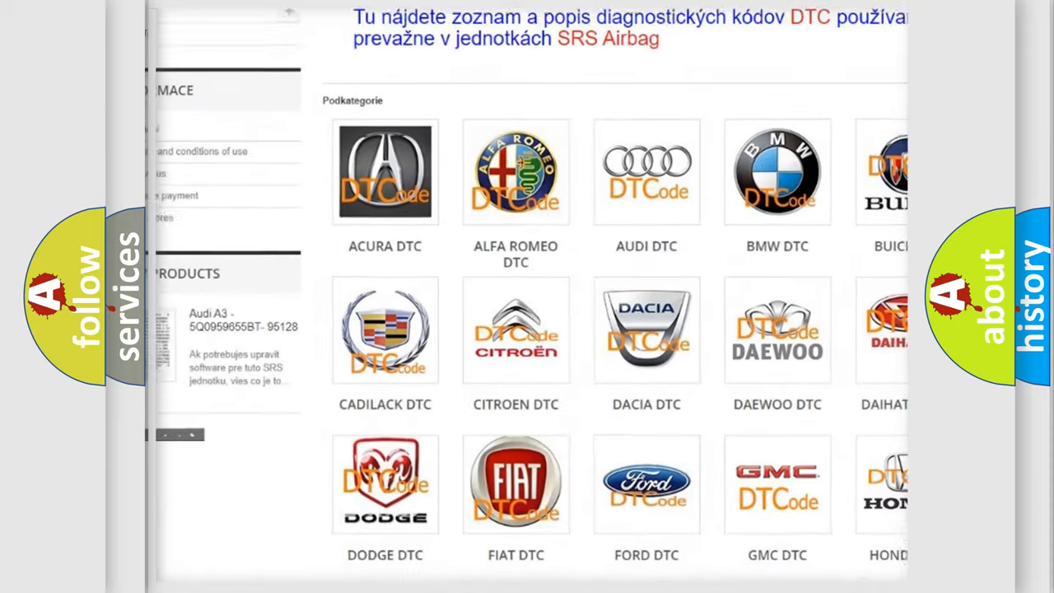
{"action": "scroll", "scroll_direction": "down", "scroll_amount": 3}
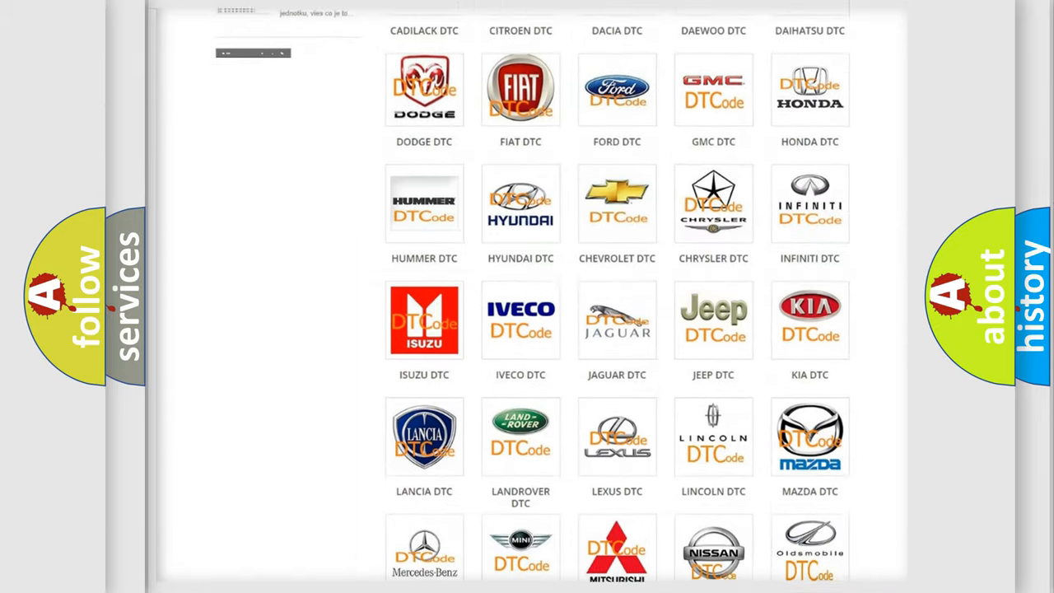
{"action": "scroll", "scroll_direction": "down", "scroll_amount": 3}
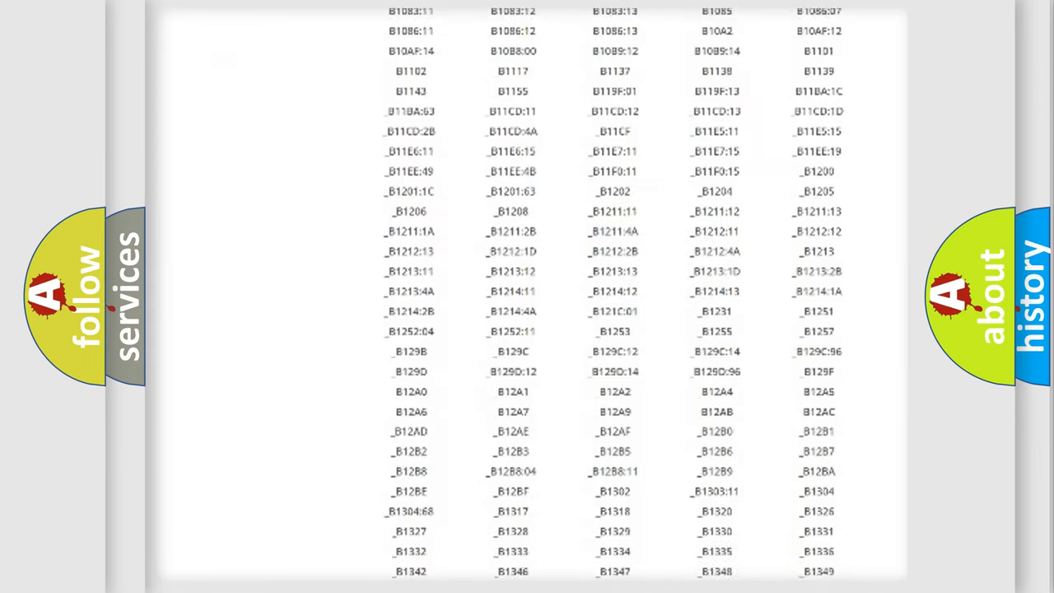
{"action": "scroll", "scroll_direction": "down", "scroll_amount": 3}
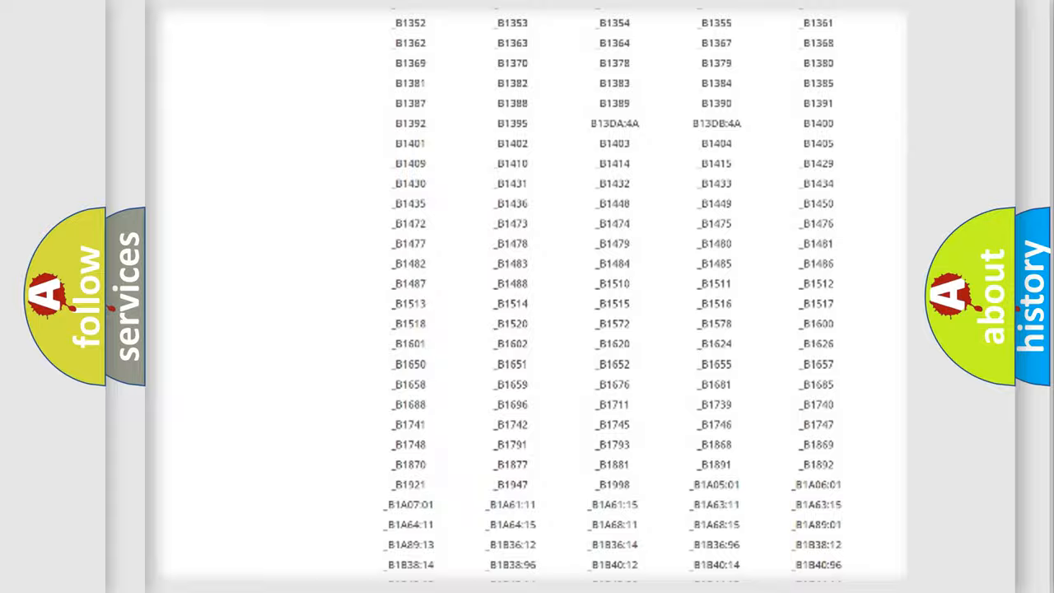